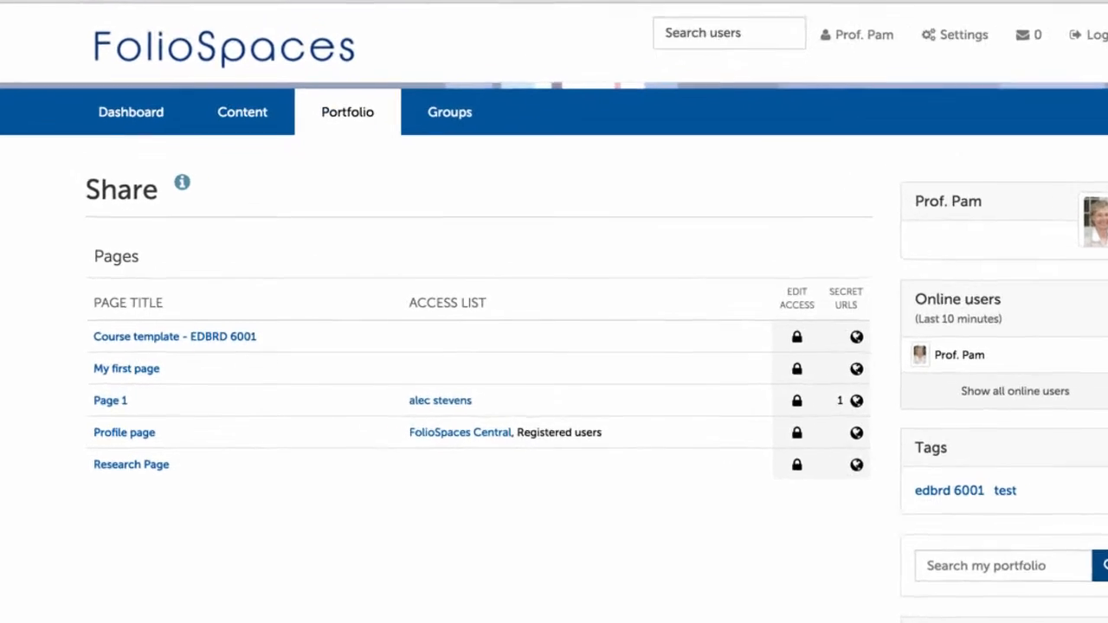
Step: Scroll down the portfolio Pages list to view Dashboard, Profile and My first page
{"action": "scroll", "scroll_direction": "down", "scroll_amount": 3}
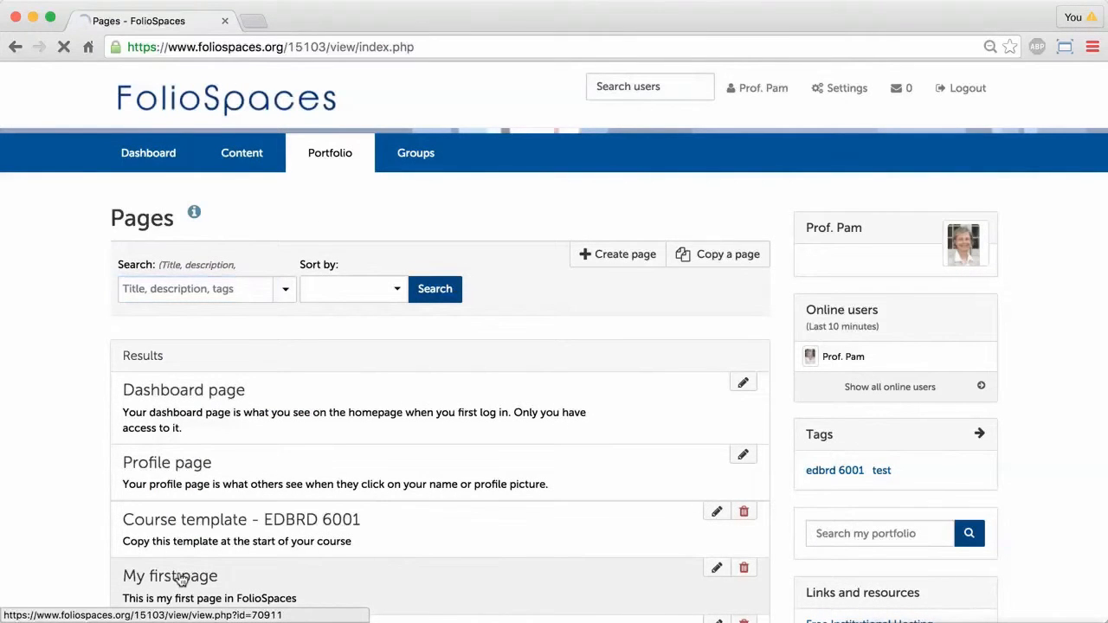
Step: Open My first page and copy its web address from the address bar
{"action": "left_click", "coordinate": [166, 576]}
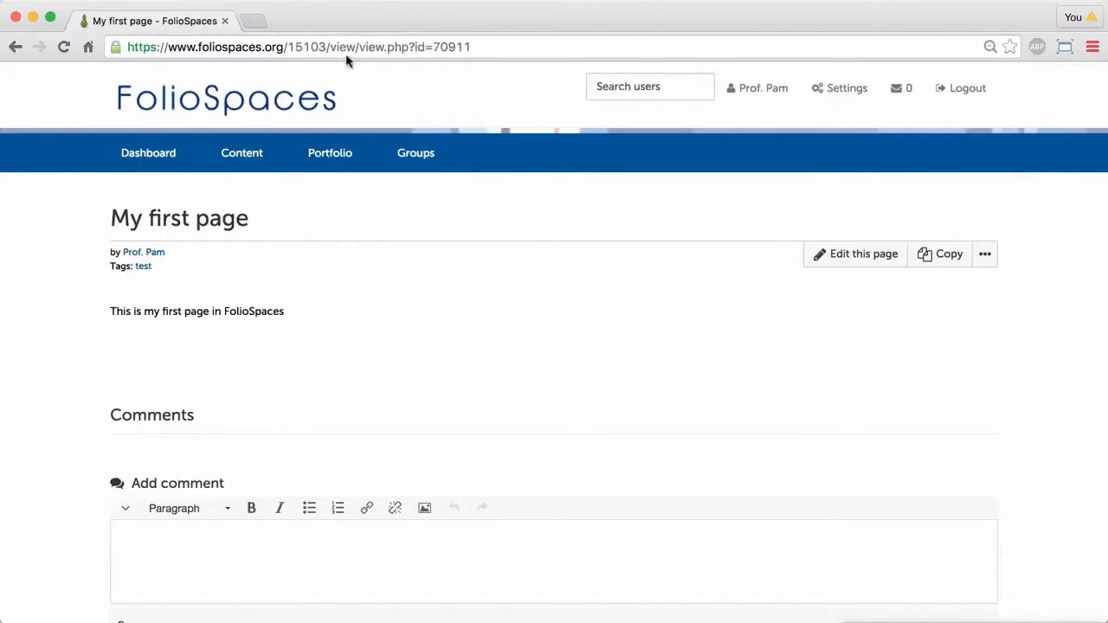
{"action": "right_click", "coordinate": [345, 47]}
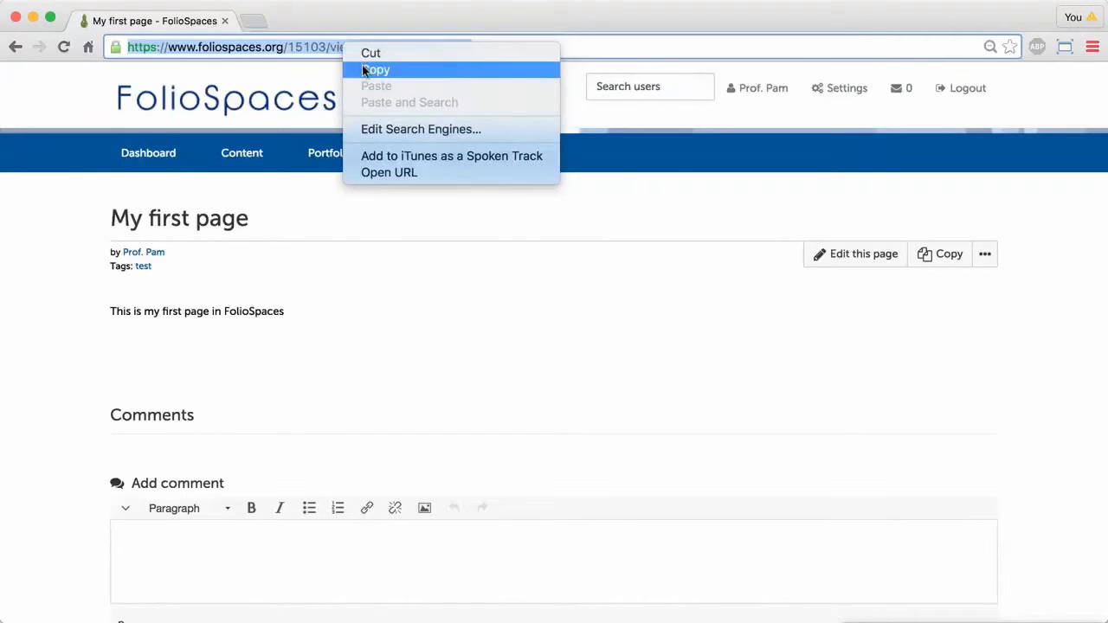
{"action": "left_click", "coordinate": [379, 69]}
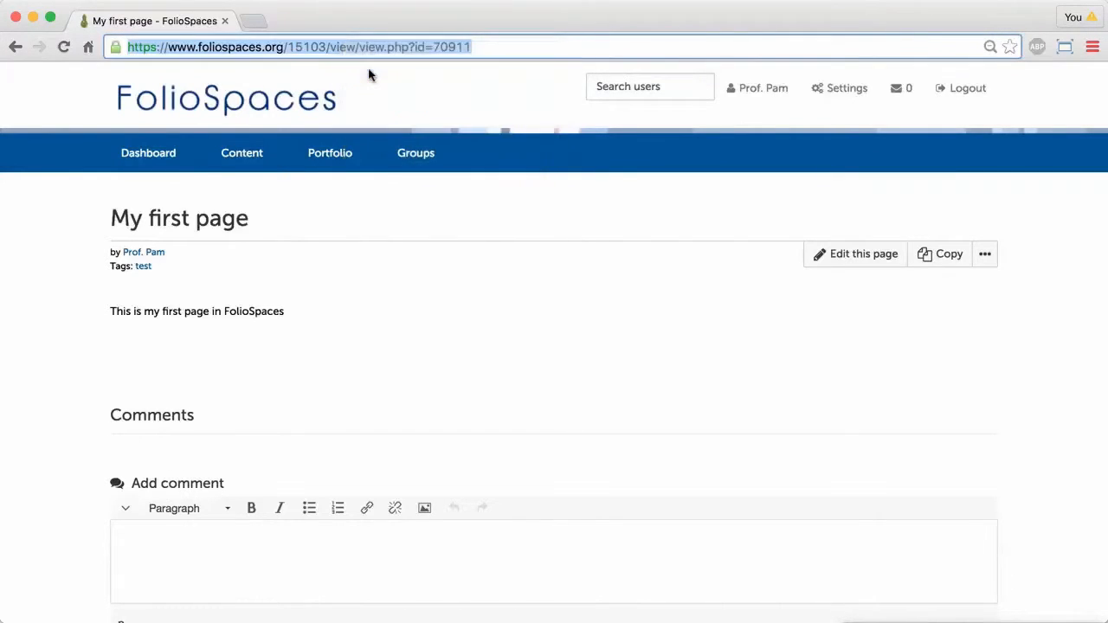
{"action": "mouse_move", "coordinate": [364, 90]}
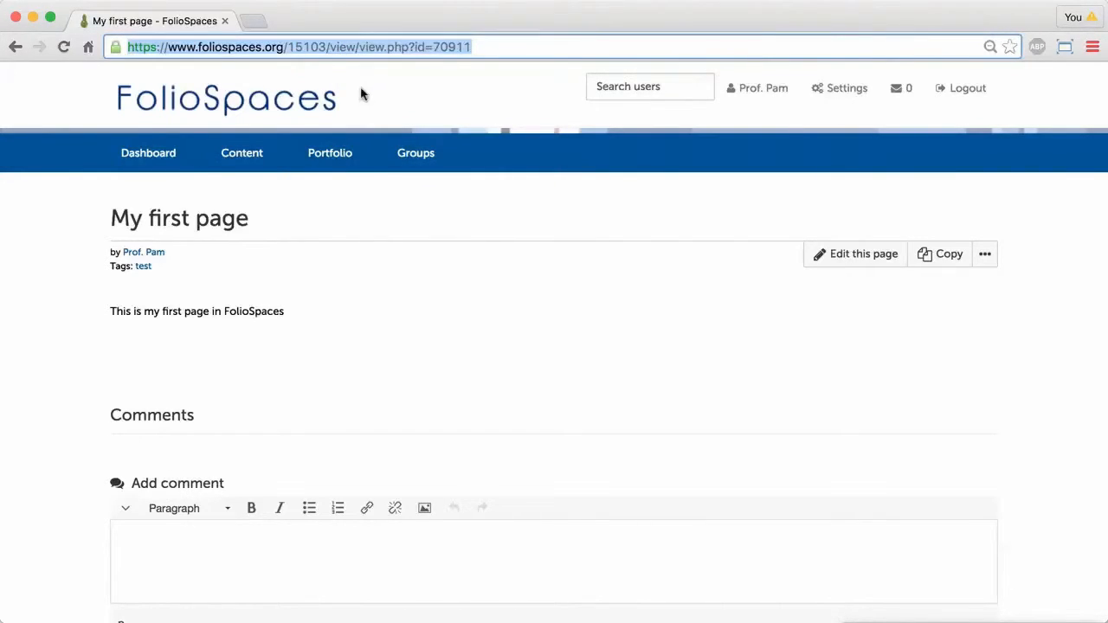
Step: Return to Portfolio > Pages, then reopen the Portfolio menu
{"action": "left_click", "coordinate": [330, 153]}
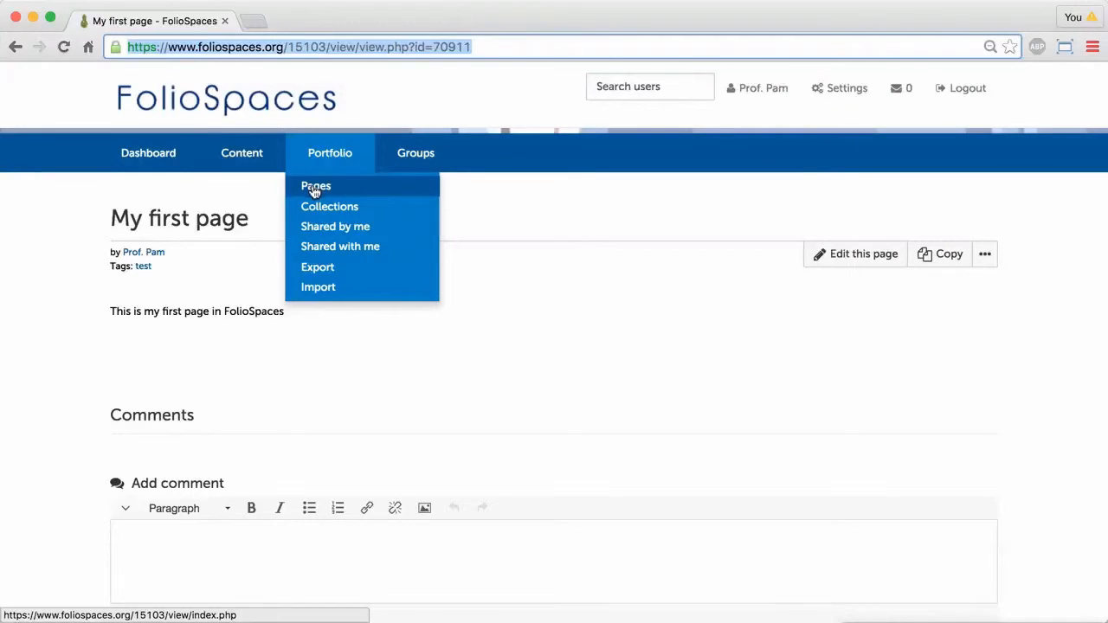
{"action": "left_click", "coordinate": [316, 185]}
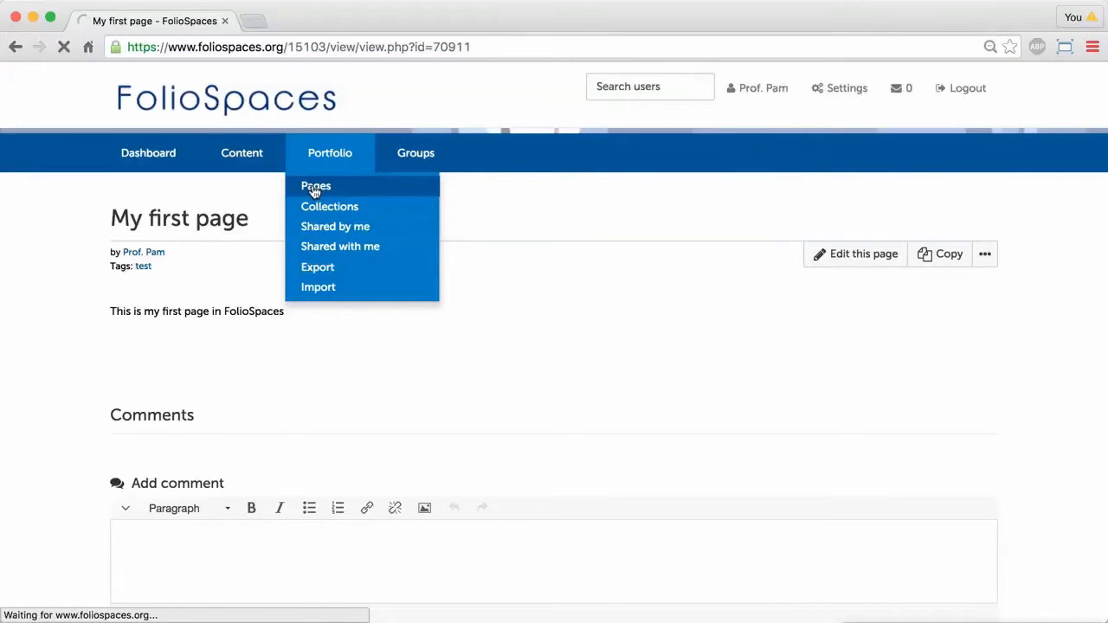
{"action": "left_click", "coordinate": [315, 186]}
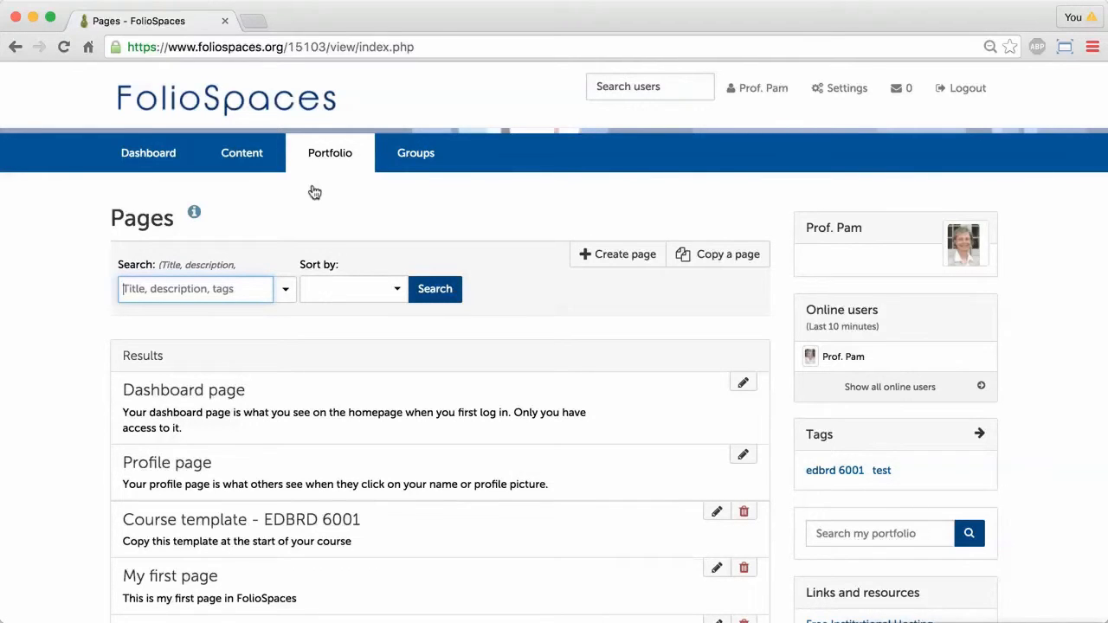
{"action": "left_click", "coordinate": [329, 153]}
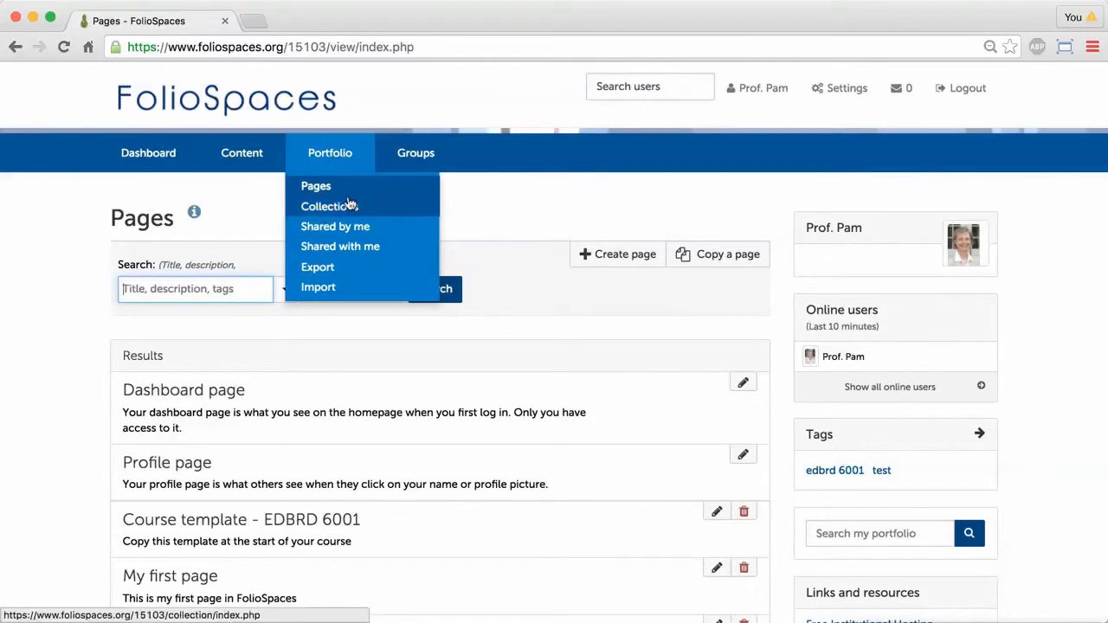
Step: Go to Portfolio > Shared by me and open Page 1's secret URLs
{"action": "left_click", "coordinate": [329, 206]}
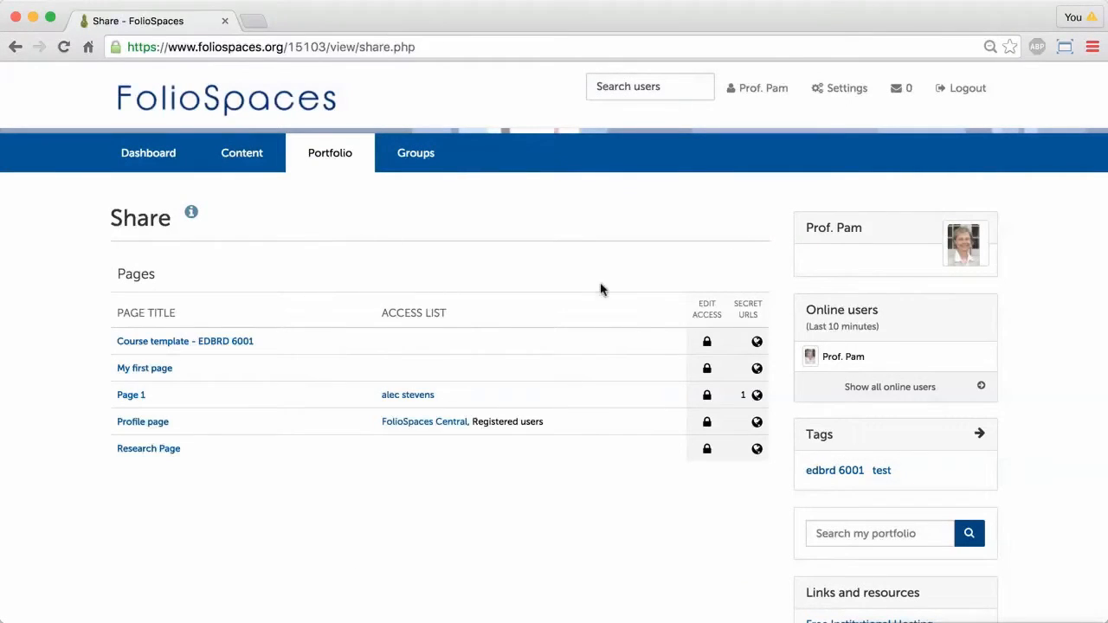
{"action": "left_click", "coordinate": [756, 395]}
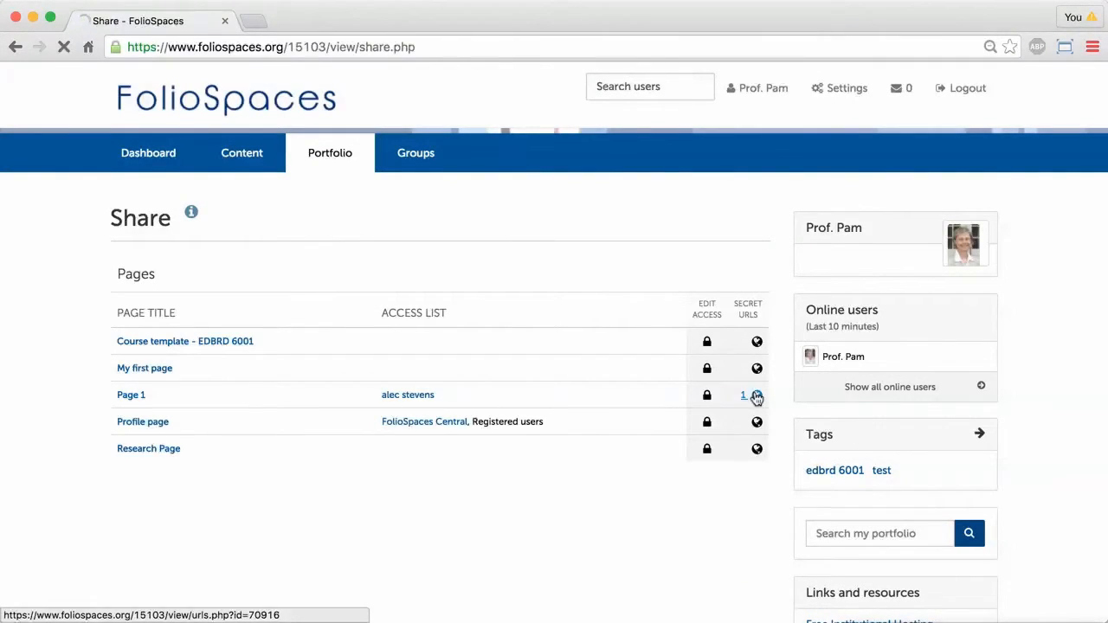